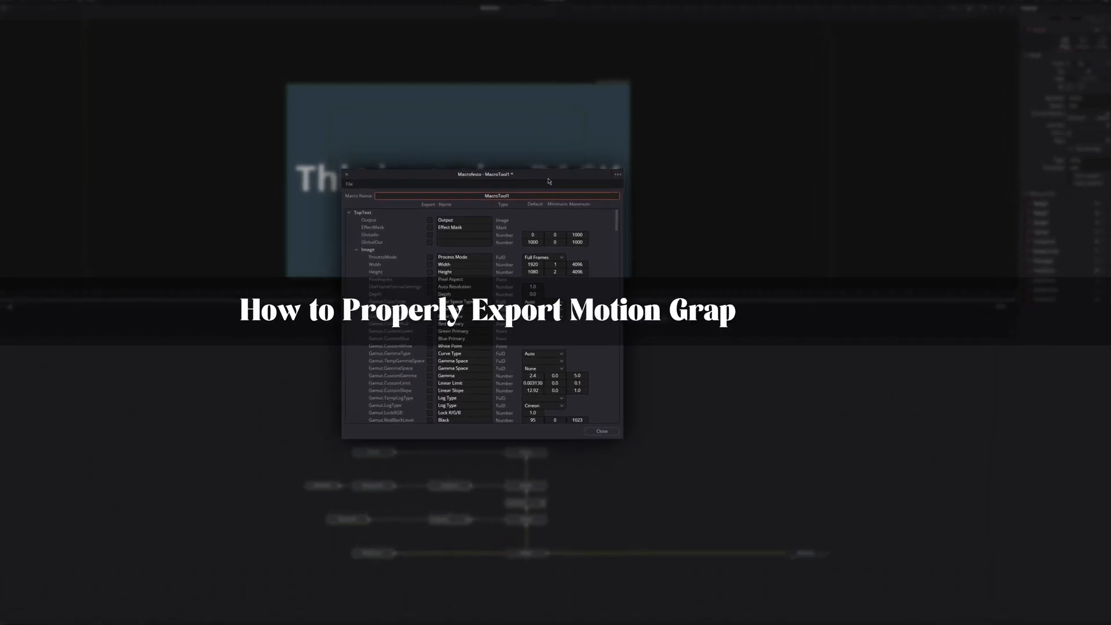
- Show the Edit timeline with the Fusion Composition and Adjustment Clip above Video 1
click(601, 432)
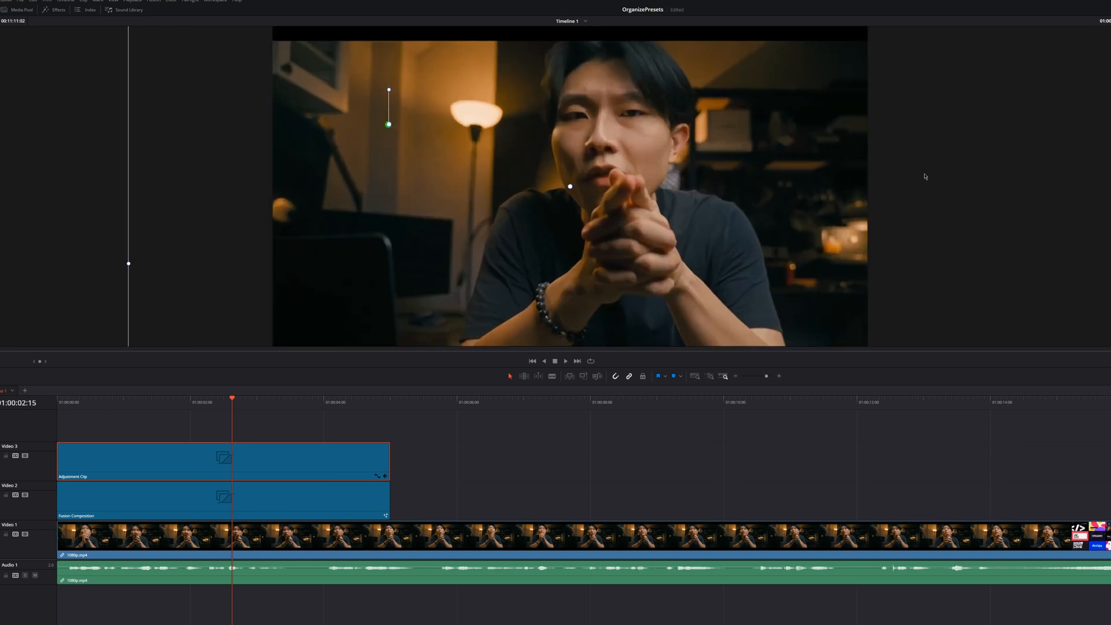
- Open the composition in Fusion and select Background1 to reach its Width setting
click(554, 617)
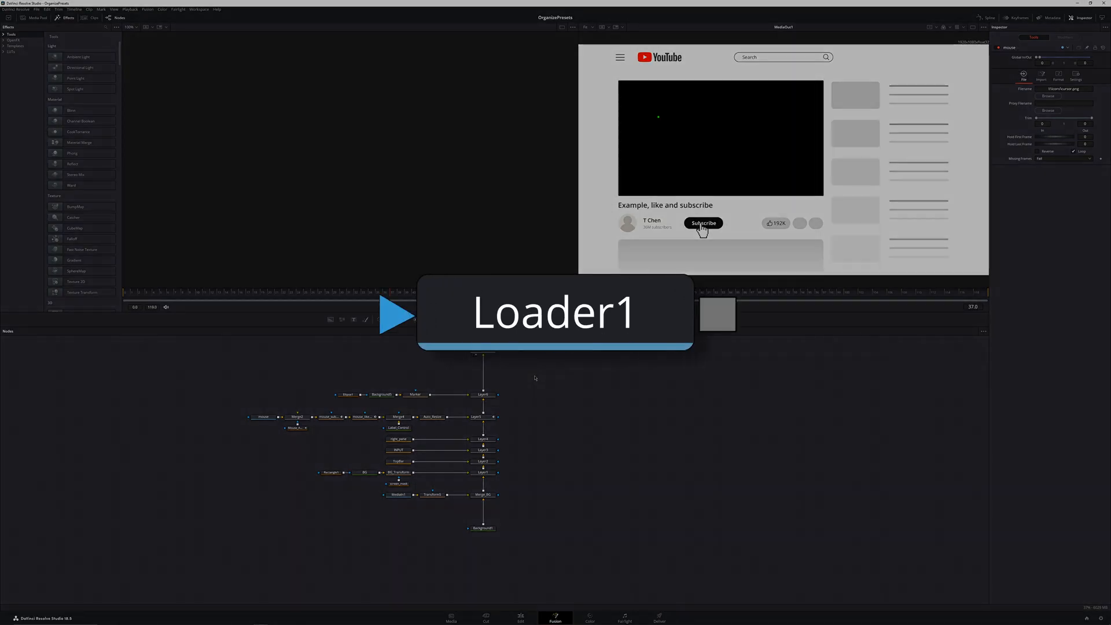
click(520, 620)
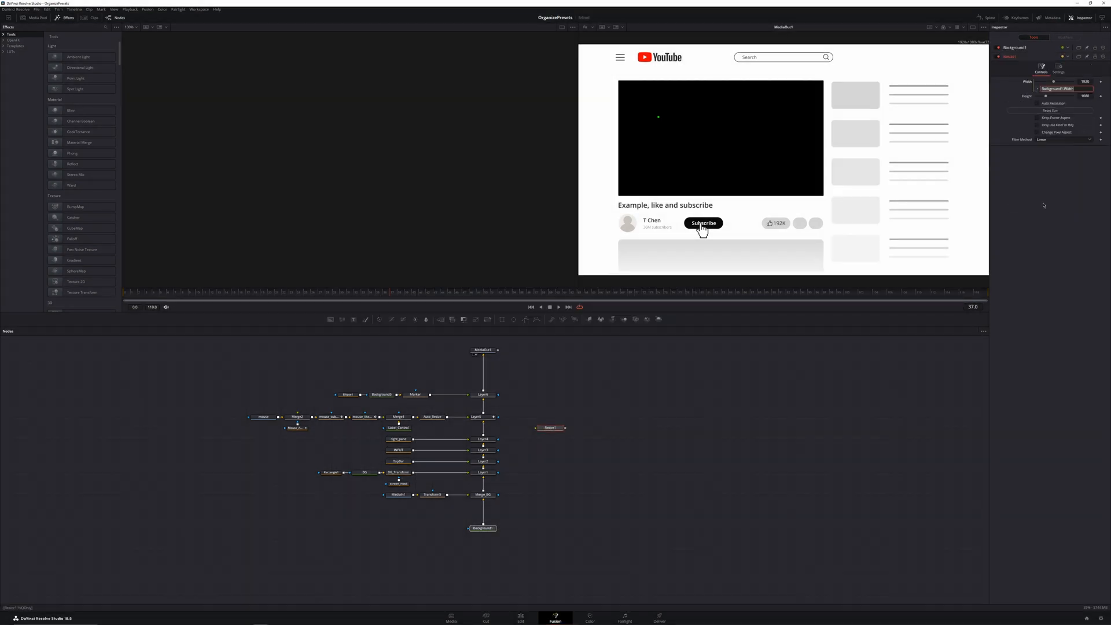
- Start an expression on Ellipse2's Width to link it to Background1
click(549, 428)
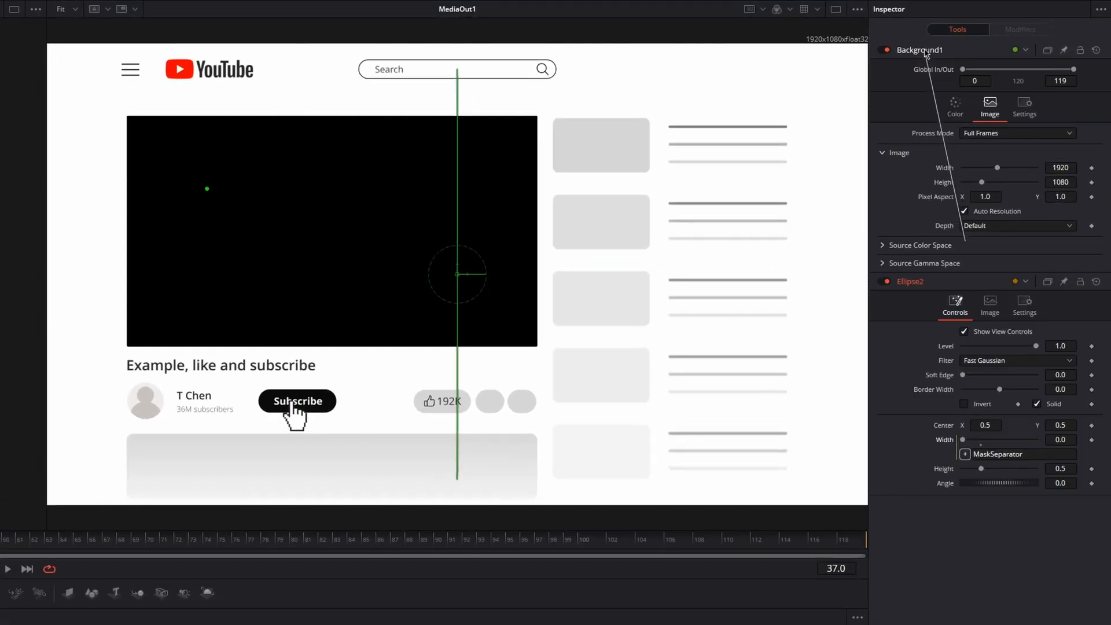
mouse_move(949, 185)
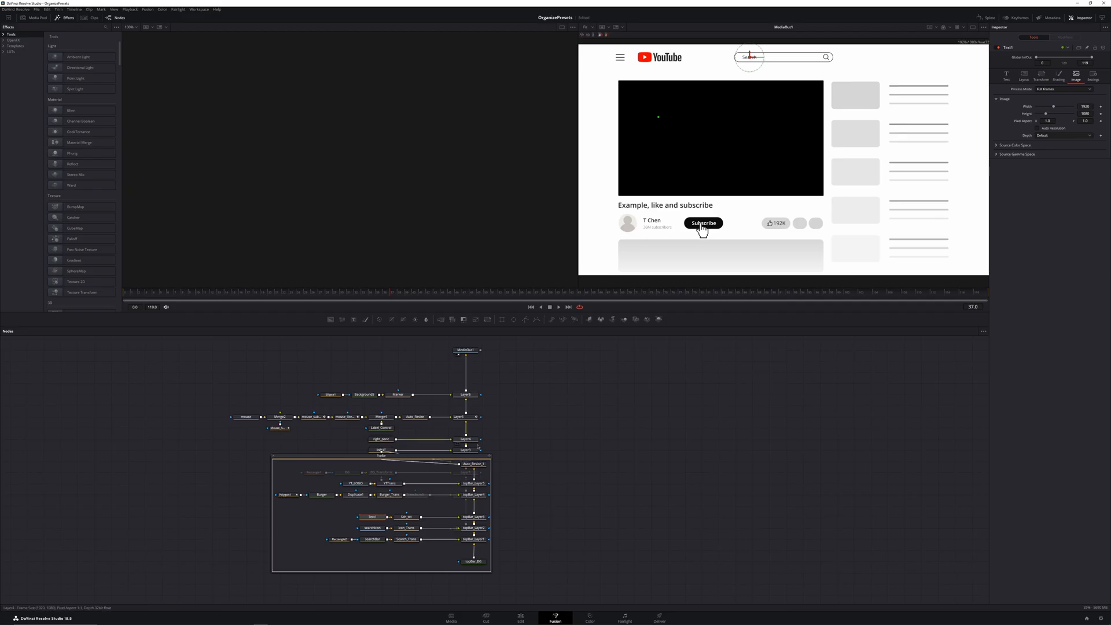
- Select the Burger node and show its Image settings at 1920×1080 with Auto Resolution off
click(320, 494)
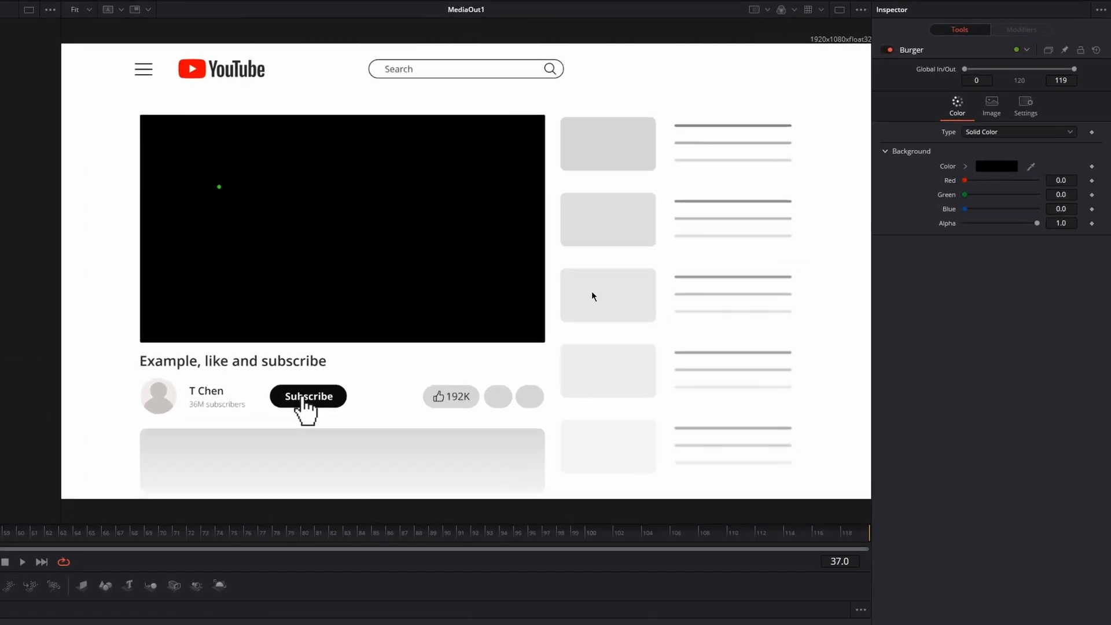
click(990, 103)
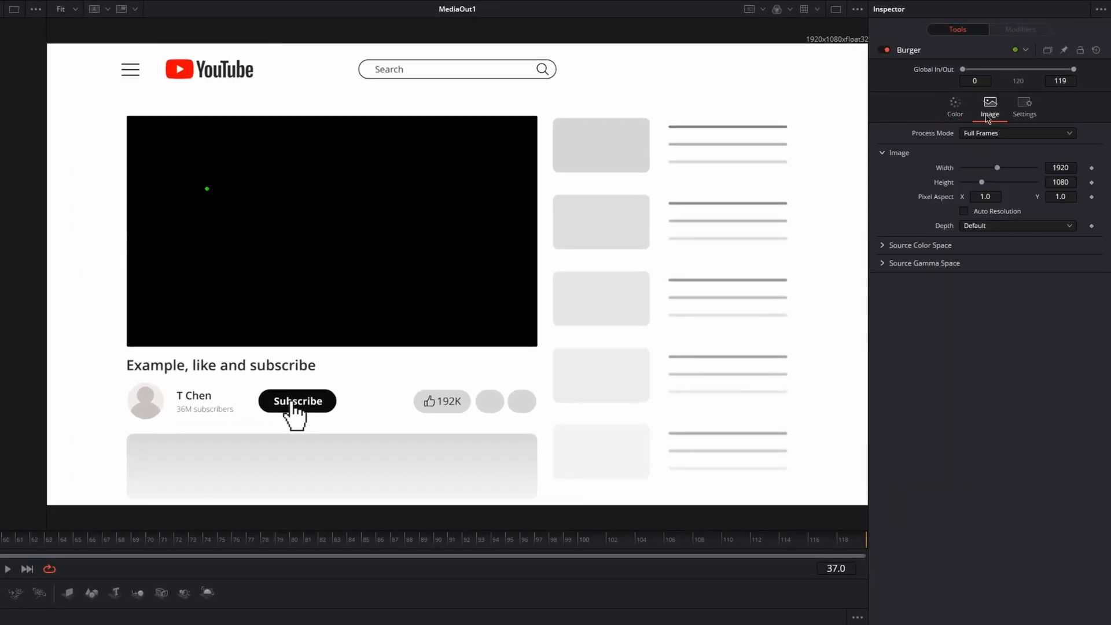
mouse_move(994, 218)
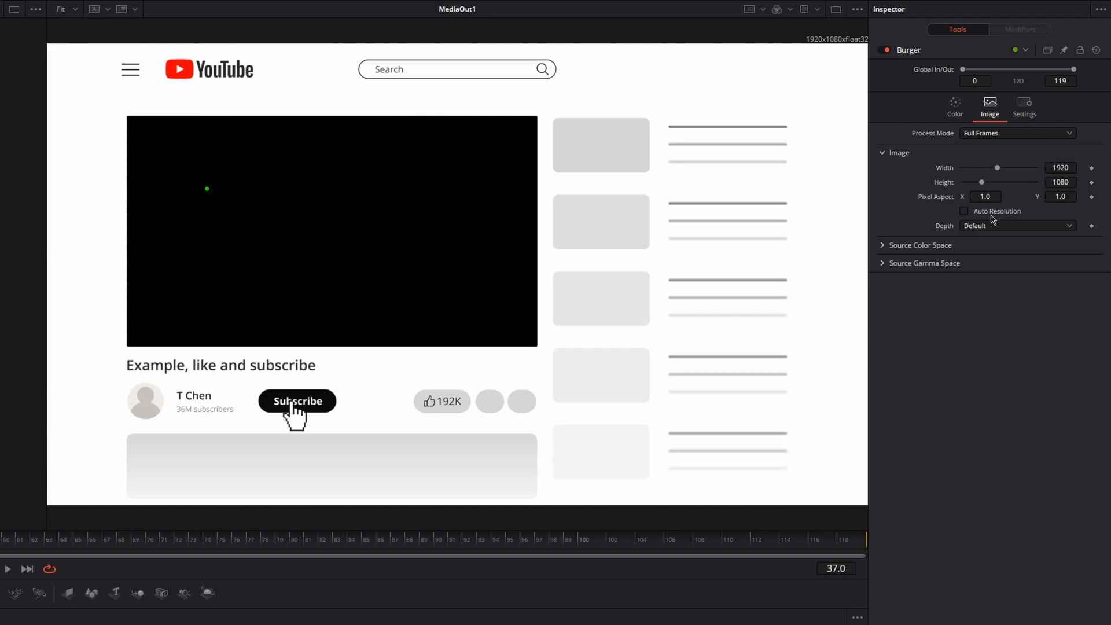